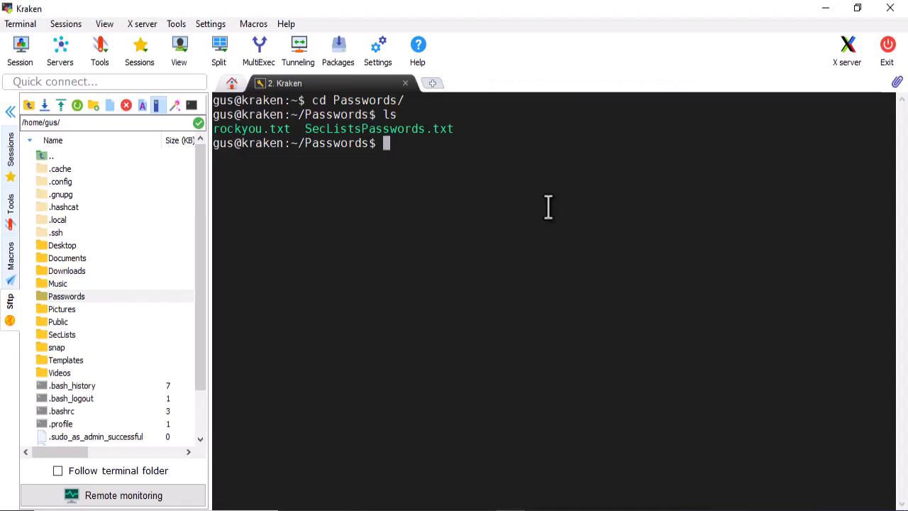
# Enter 'hashcat -a 1 -m 17300' at the ~/Passwords prompt in MobaXterm
pyautogui.write('hashc')
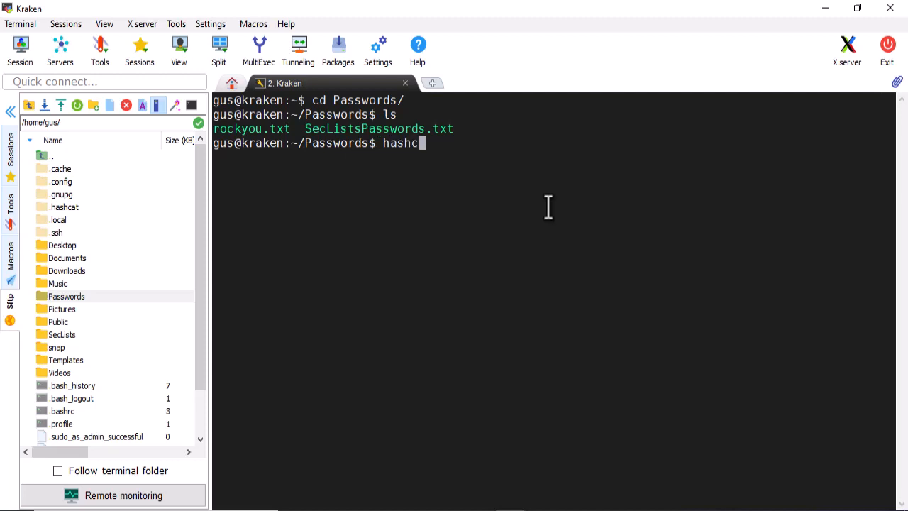
pyautogui.write('at')
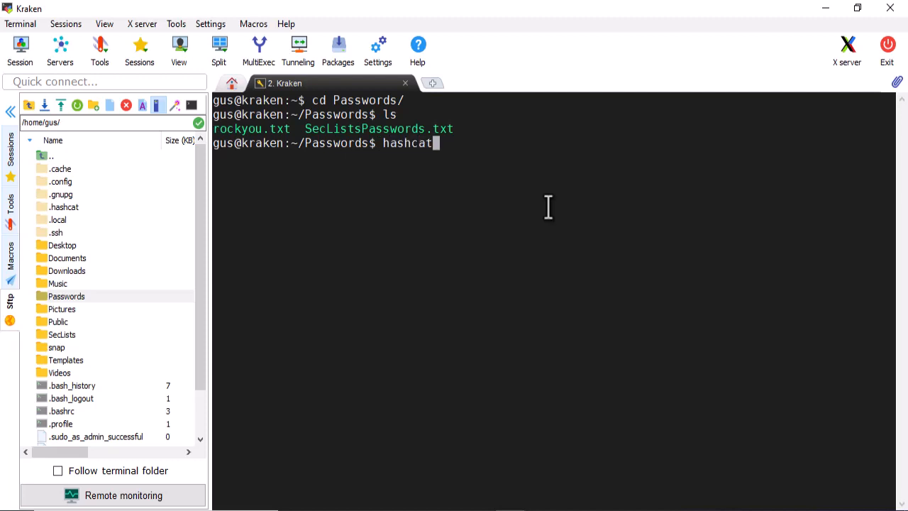
pyautogui.write('-a 1 -m')
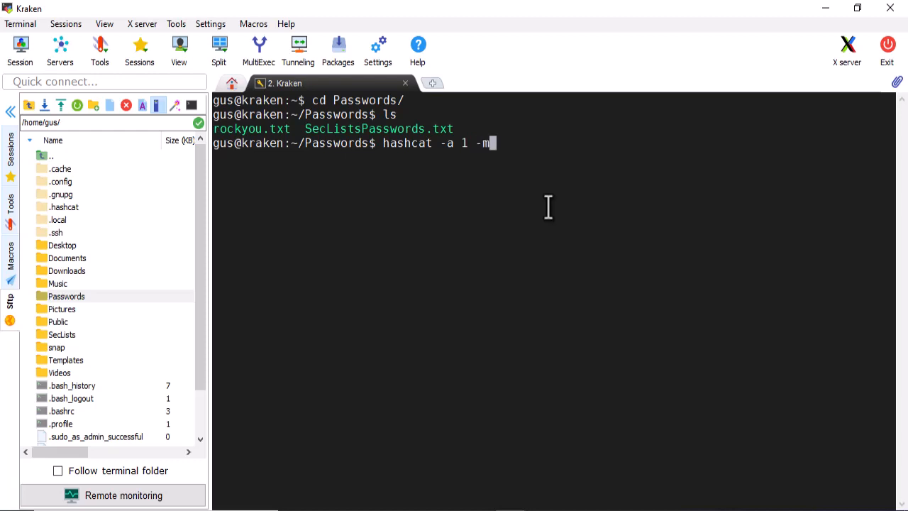
pyautogui.write('17')
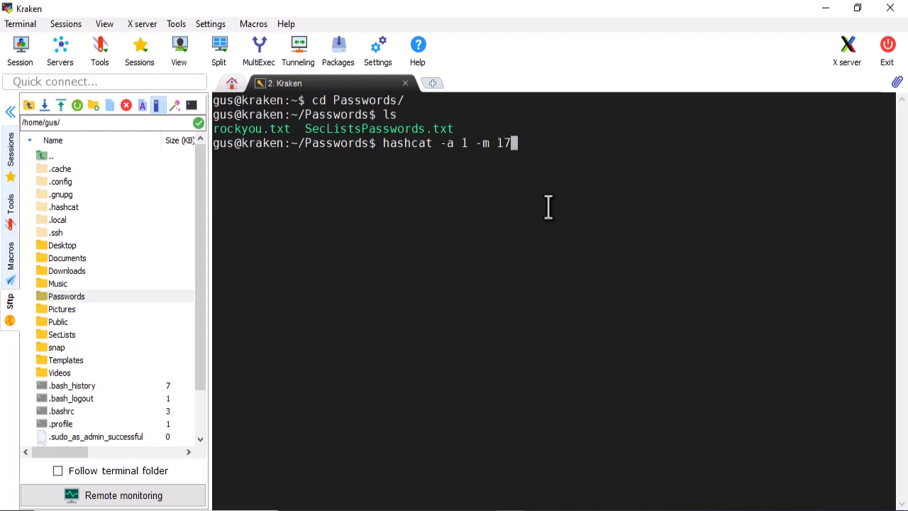
pyautogui.write('300')
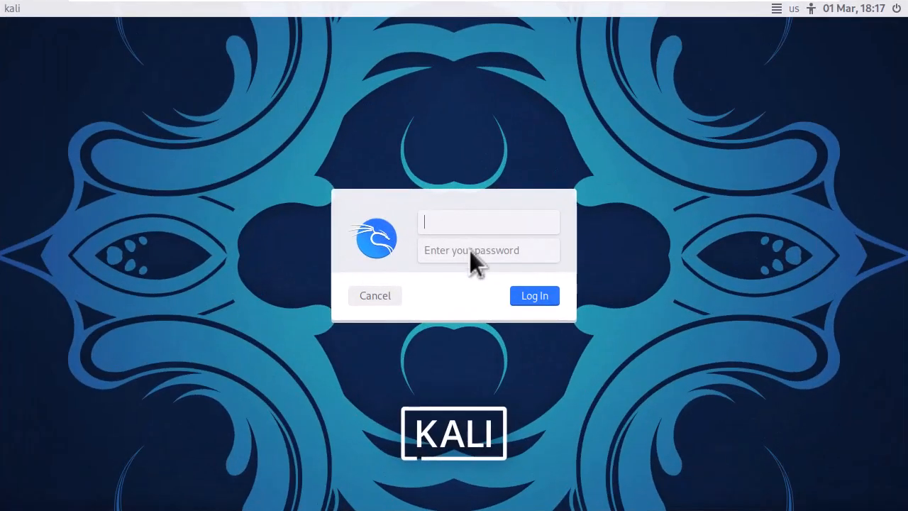
# Log in with username 'root' and its password to reach a root shell
pyautogui.write('r')
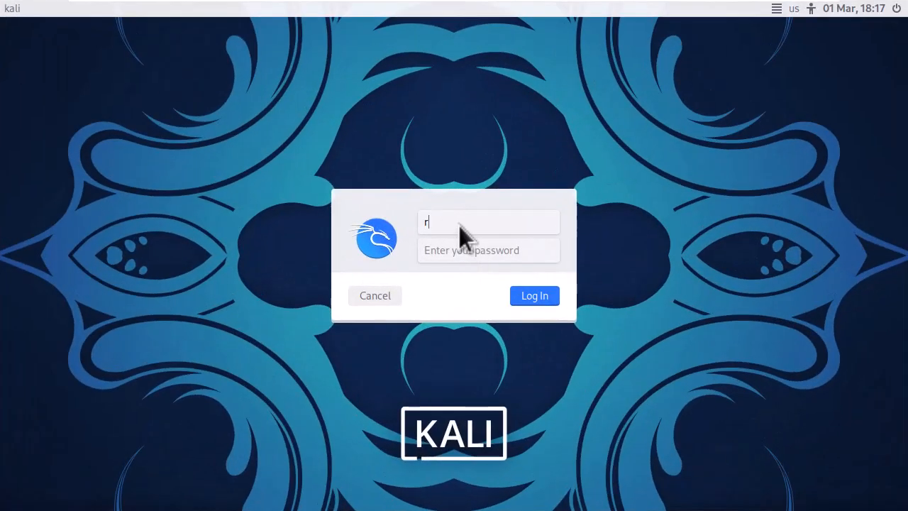
pyautogui.write('oot')
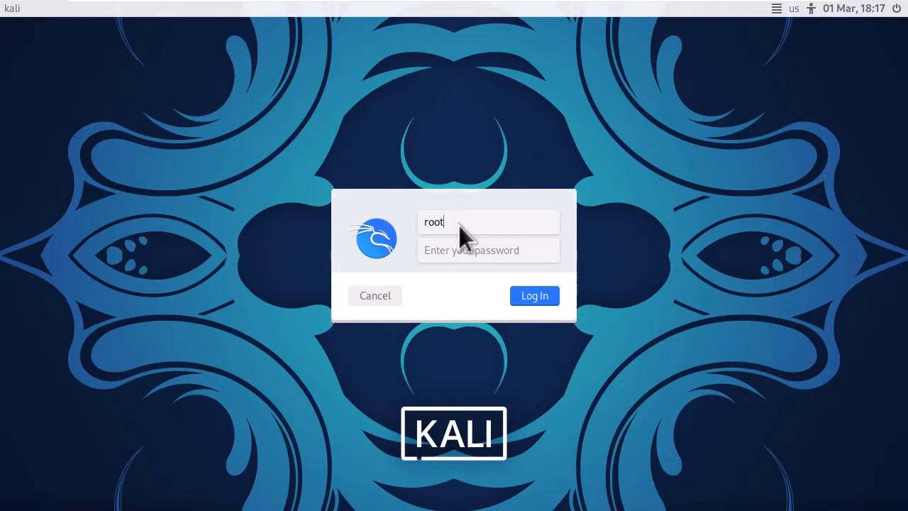
pyautogui.write('•')
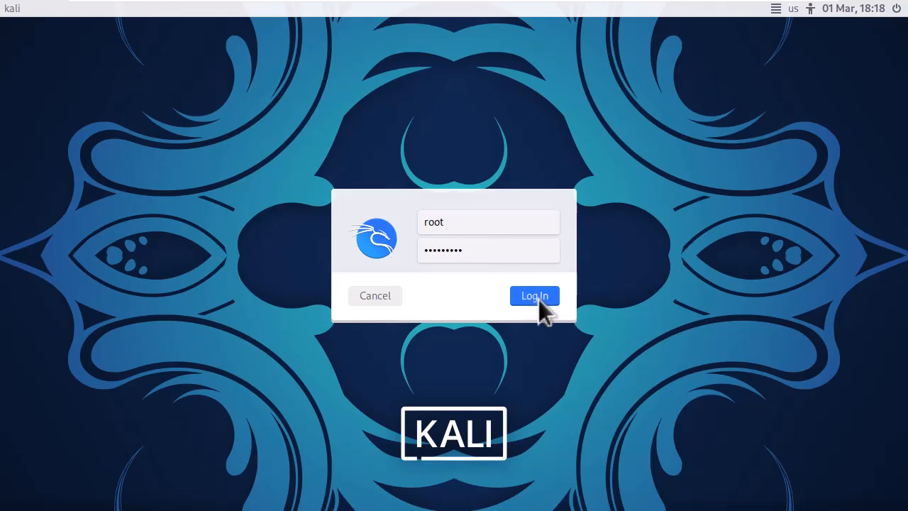
pyautogui.click(534, 295)
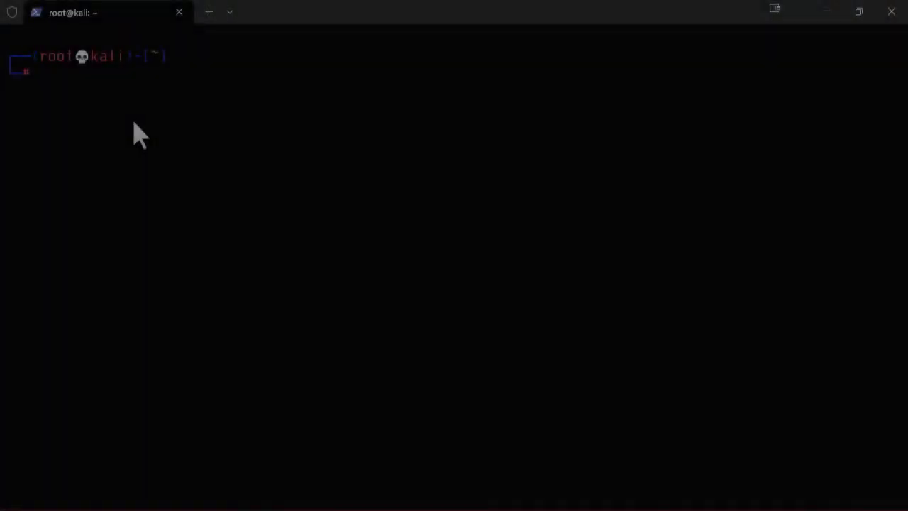
# Run 'cat /etc/shadow' to list the hashed entries including gus and elliot
pyautogui.write('cat /etc/shadow')
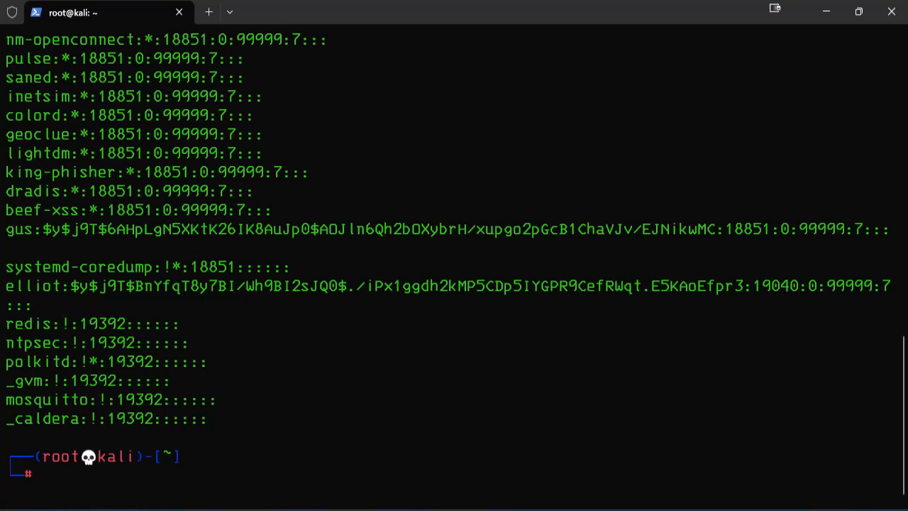
pyautogui.moveTo(347, 300); pyautogui.dragTo(741, 300)
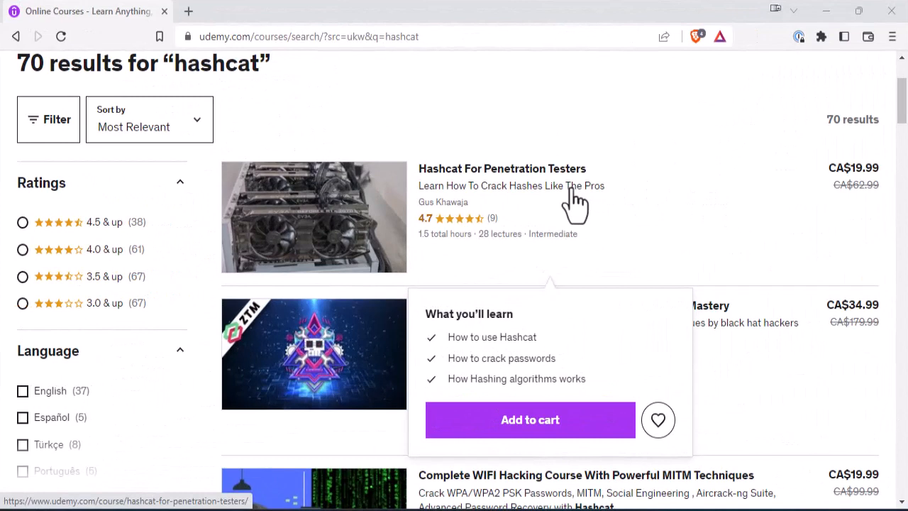
pyautogui.moveTo(527, 216)
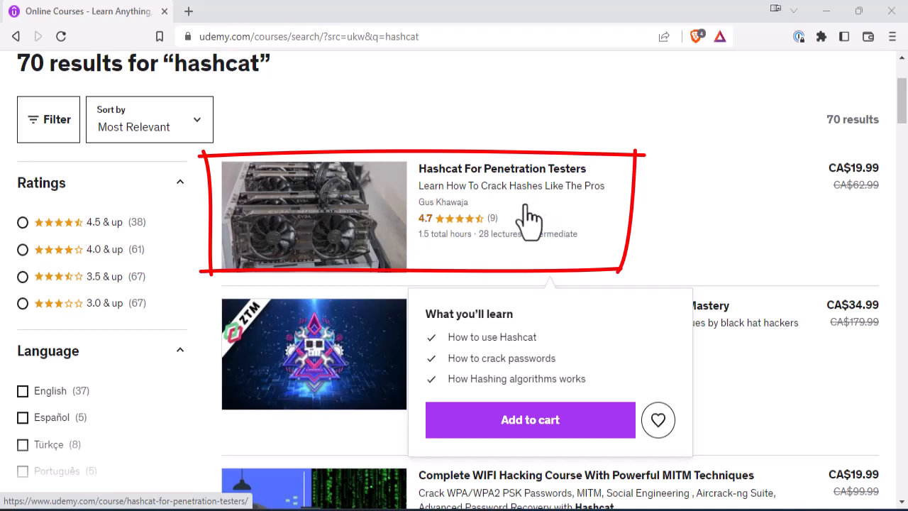
pyautogui.moveTo(594, 242)
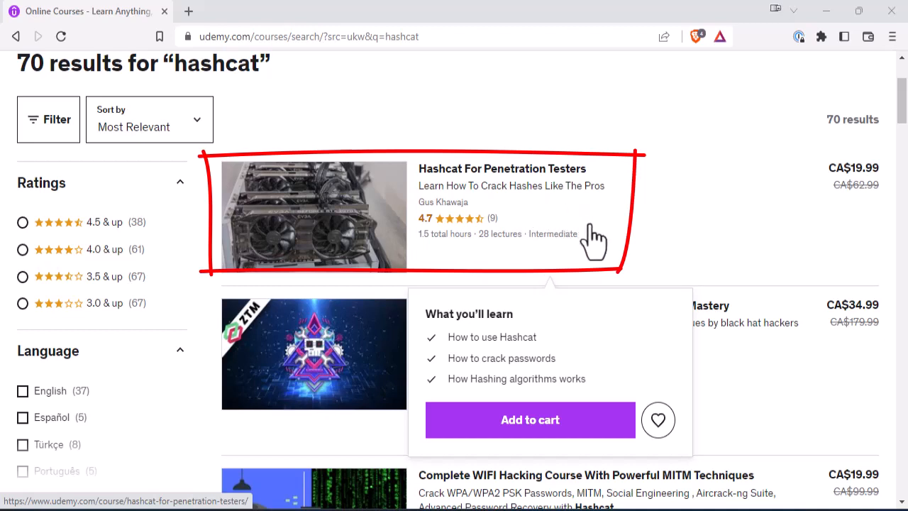